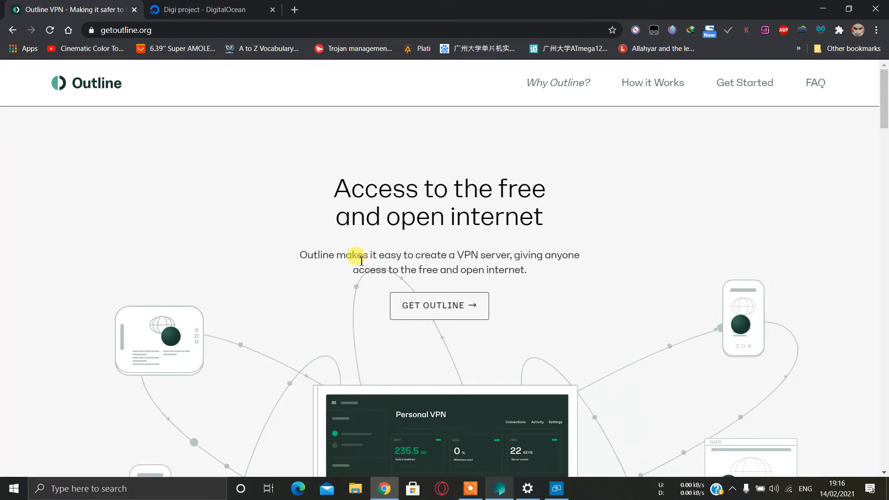
Step: Go from the getoutline.org home page to the Get Started page and review its steps
{"action": "scroll", "scroll_direction": "down", "scroll_amount": 3}
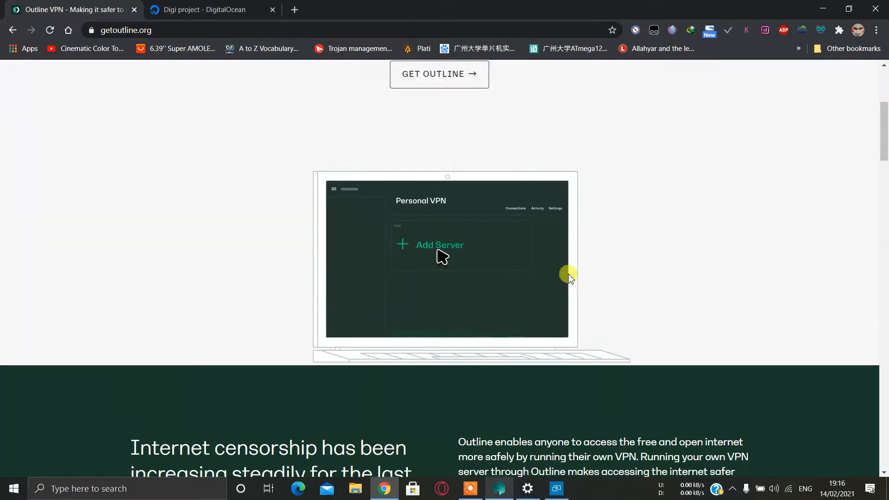
{"action": "scroll", "scroll_direction": "up", "scroll_amount": 3}
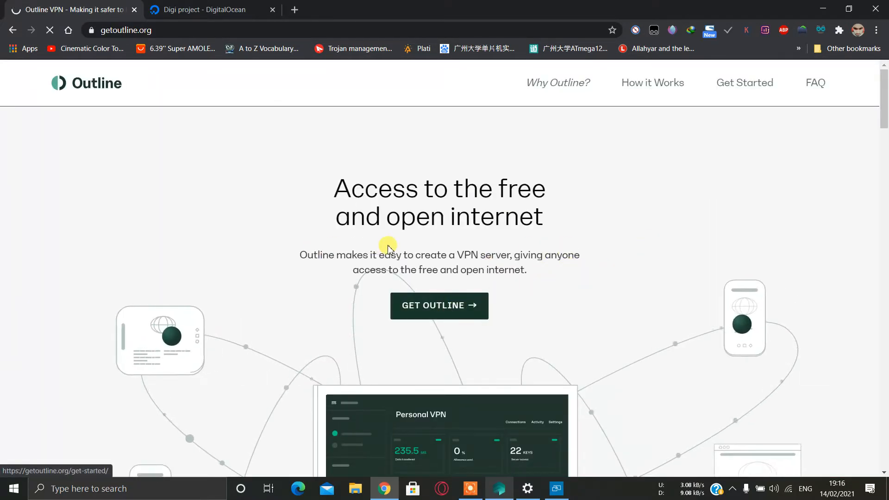
{"action": "left_click", "coordinate": [439, 305]}
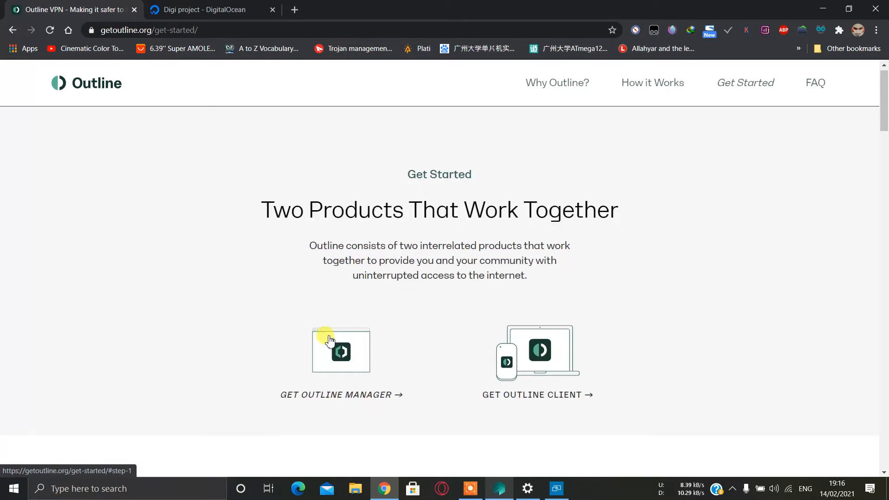
{"action": "scroll", "scroll_direction": "down", "scroll_amount": 3}
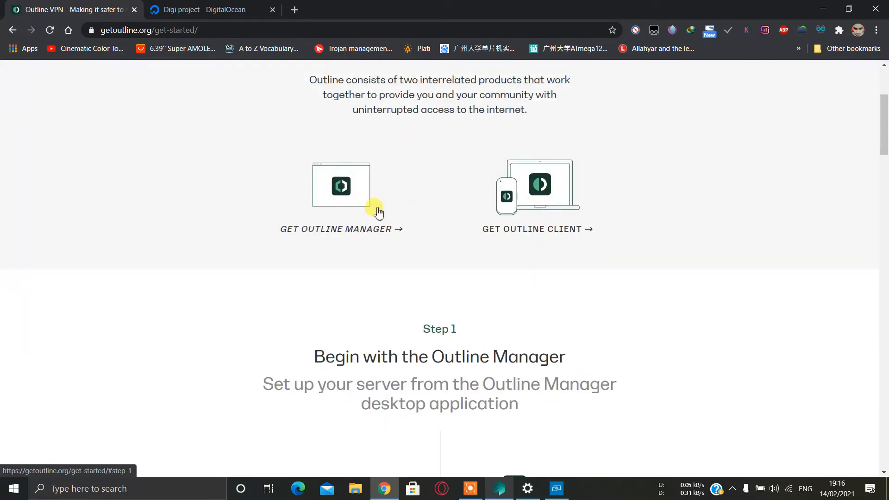
{"action": "mouse_move", "coordinate": [153, 27]}
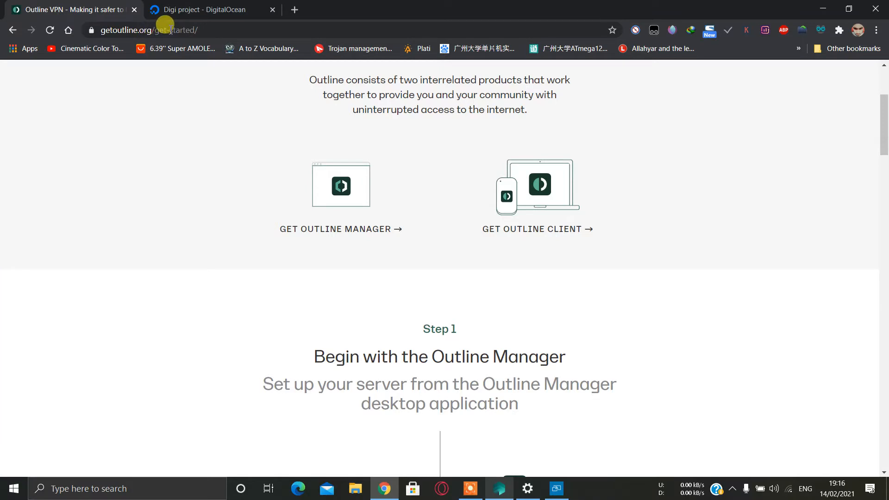
Step: Create a new Ubuntu 20.04 droplet in the DigitalOcean Digi project with default settings
{"action": "left_click", "coordinate": [210, 10]}
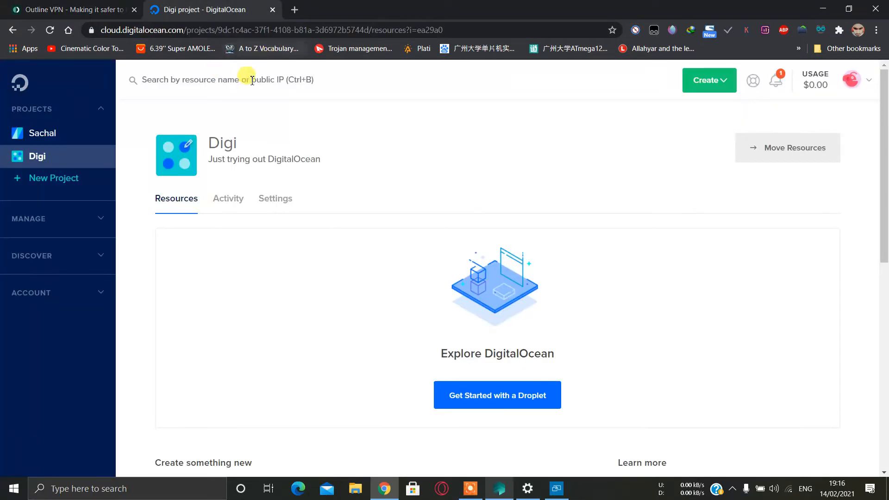
{"action": "mouse_move", "coordinate": [279, 108]}
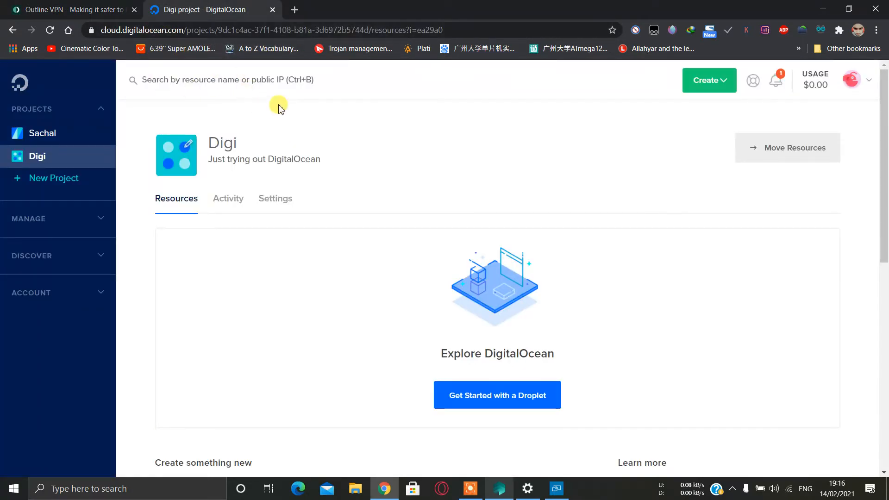
{"action": "mouse_move", "coordinate": [539, 279]}
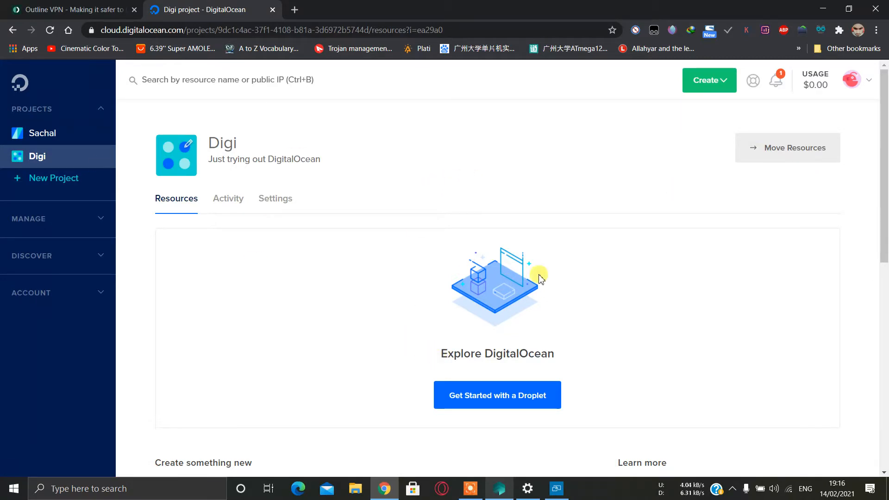
{"action": "left_click", "coordinate": [496, 395]}
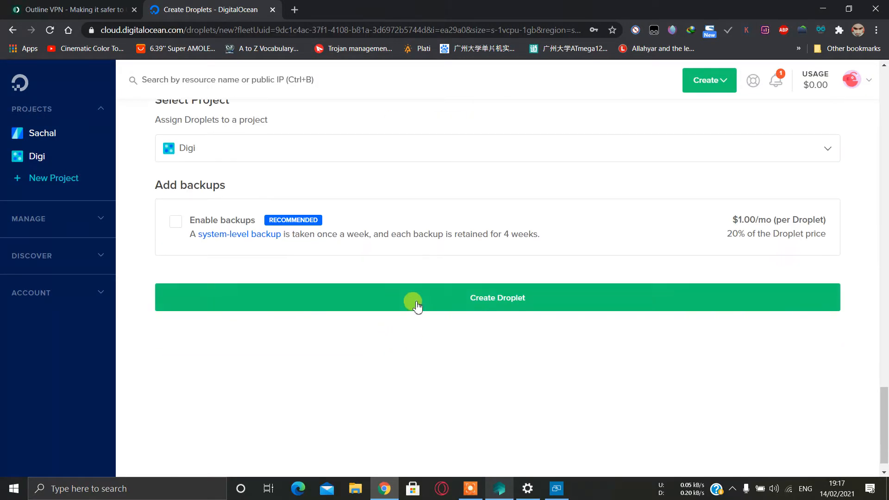
{"action": "left_click", "coordinate": [497, 297]}
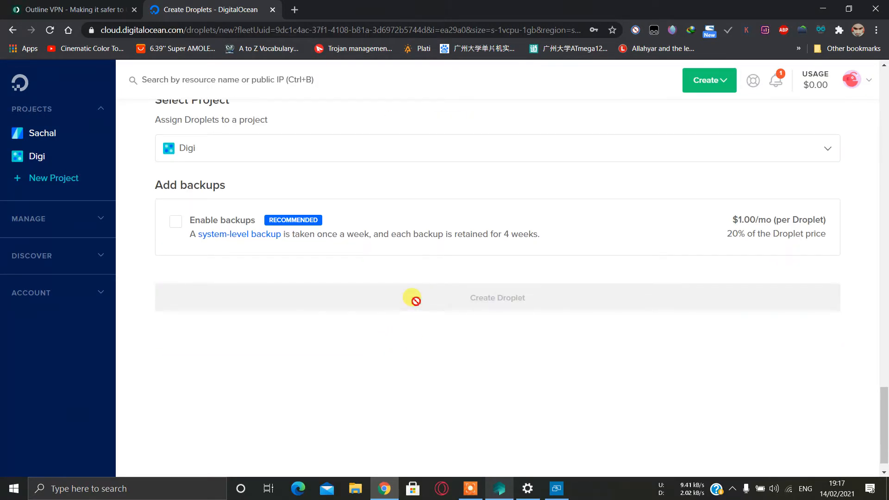
{"action": "left_click", "coordinate": [497, 298]}
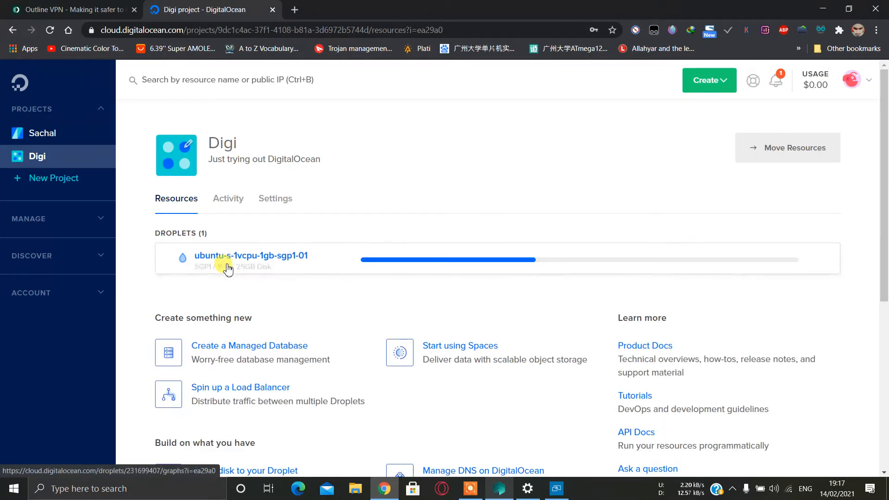
Step: View the new droplet ubuntu-s-1vcpu-1gb-sgp1-01 overview showing IPv4 128.199.165.131
{"action": "left_click", "coordinate": [251, 256]}
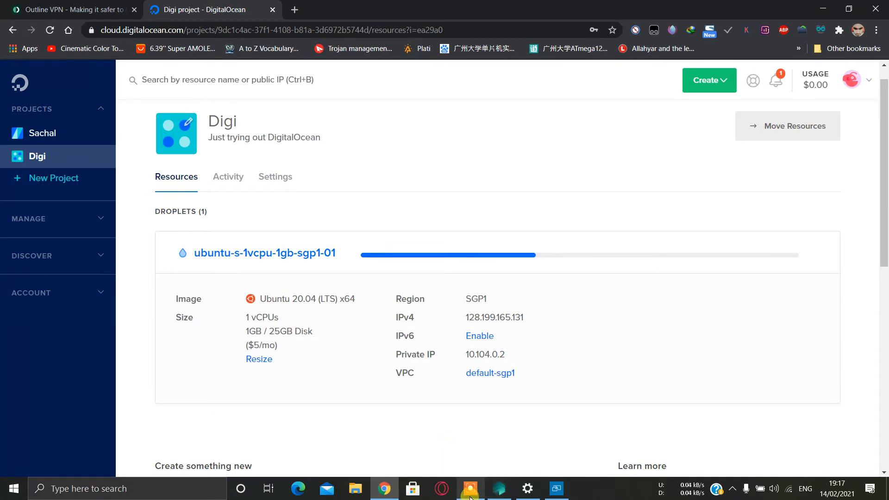
{"action": "left_click", "coordinate": [264, 253]}
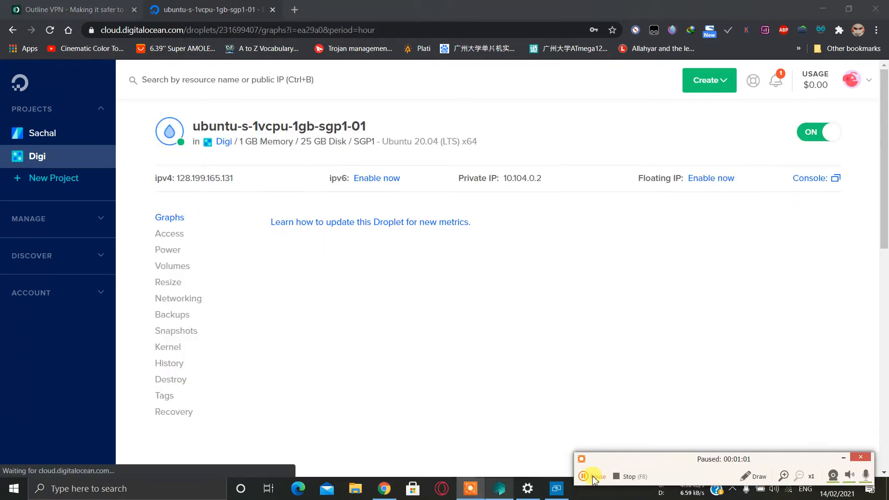
Step: Start a PuTTY SSH session to 128.199.165.131 and log in as root
{"action": "left_click", "coordinate": [583, 476]}
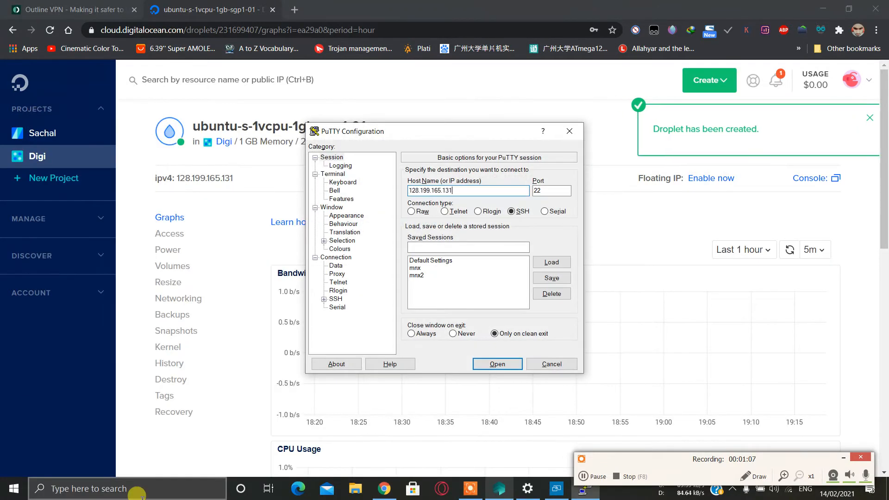
{"action": "left_click", "coordinate": [497, 364]}
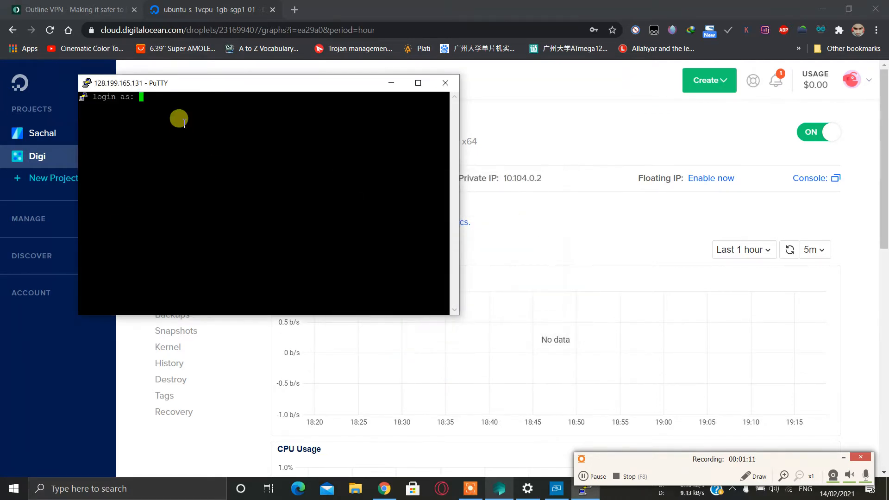
{"action": "type", "text": "root"}
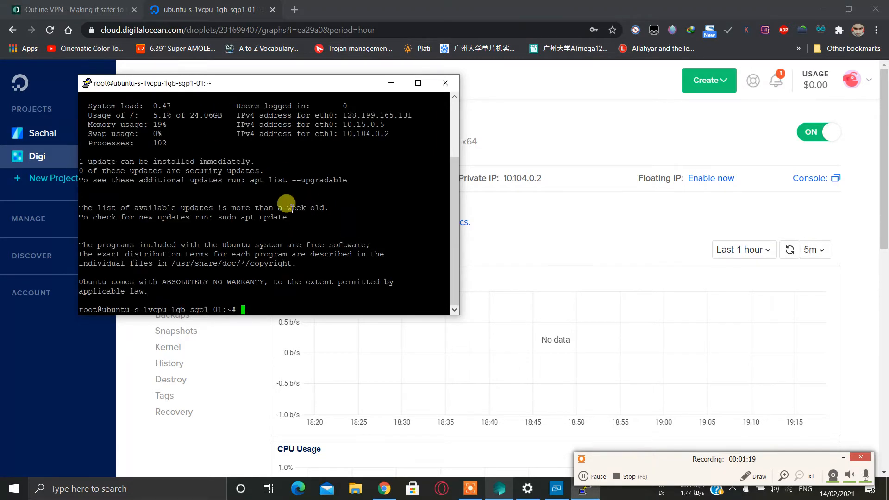
{"action": "left_click", "coordinate": [584, 476]}
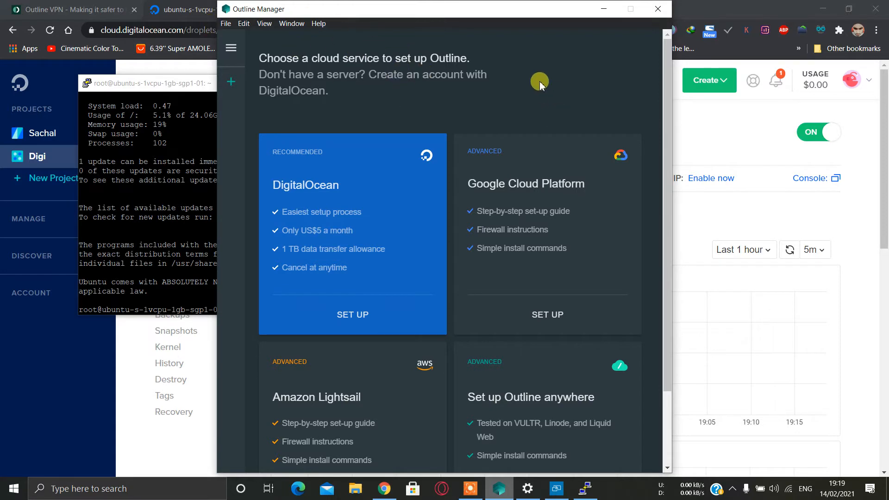
Step: Choose the Google Cloud Platform setup guide showing the install command and output box
{"action": "scroll", "scroll_direction": "down", "scroll_amount": 3}
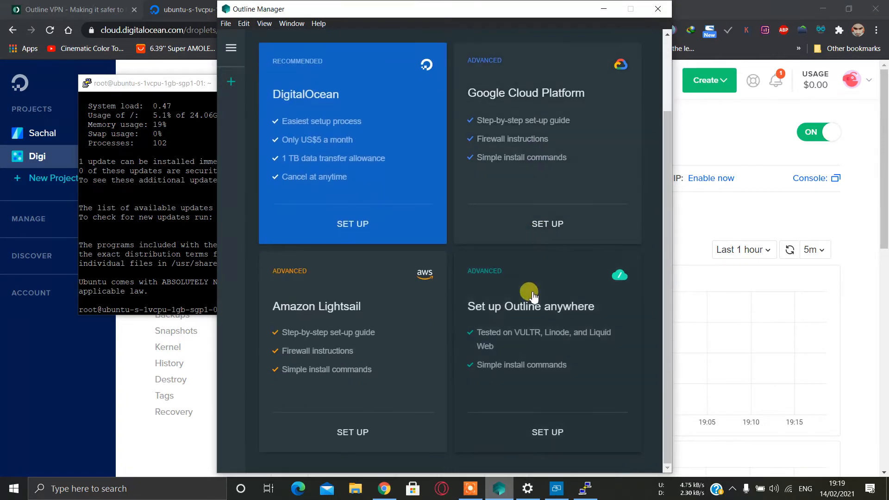
{"action": "mouse_move", "coordinate": [537, 255]}
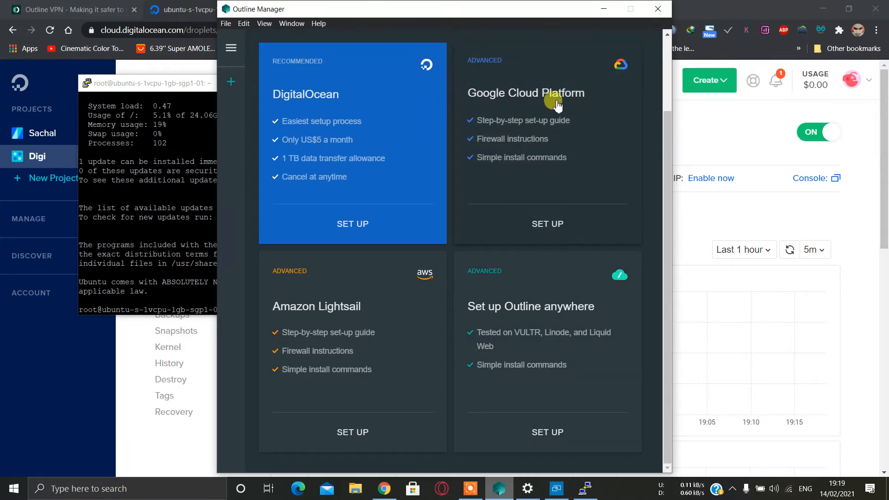
{"action": "left_click", "coordinate": [547, 223]}
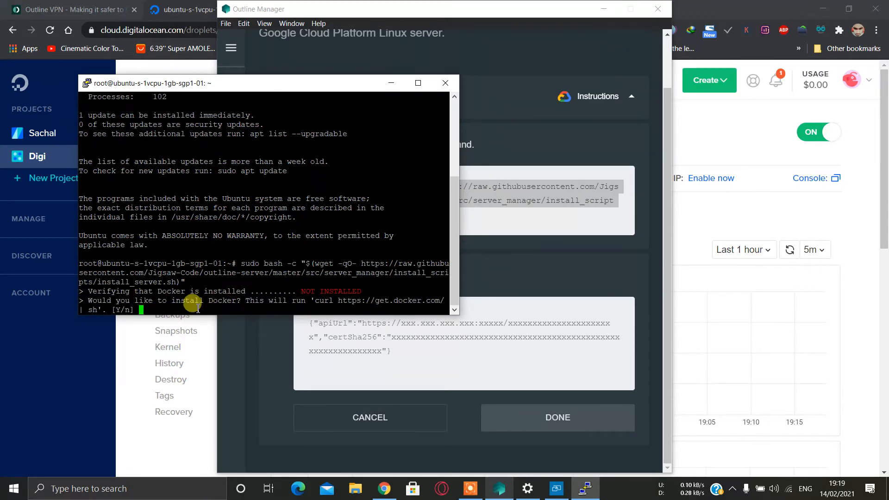
Step: Answer y so the Outline install script installs Docker on the droplet
{"action": "type", "text": "y"}
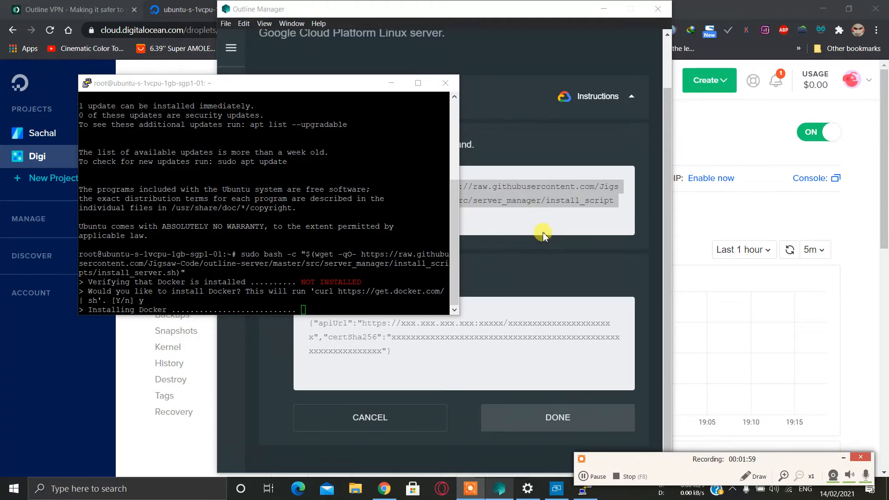
{"action": "mouse_move", "coordinate": [494, 26]}
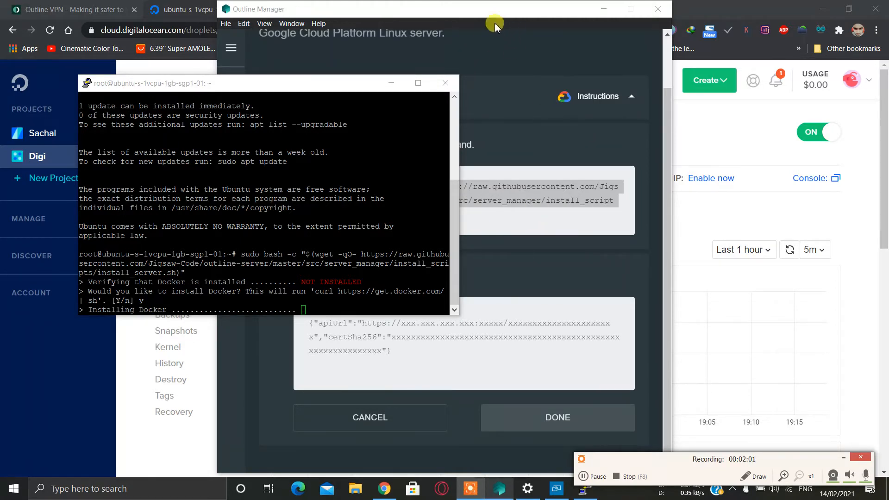
{"action": "mouse_move", "coordinate": [554, 254]}
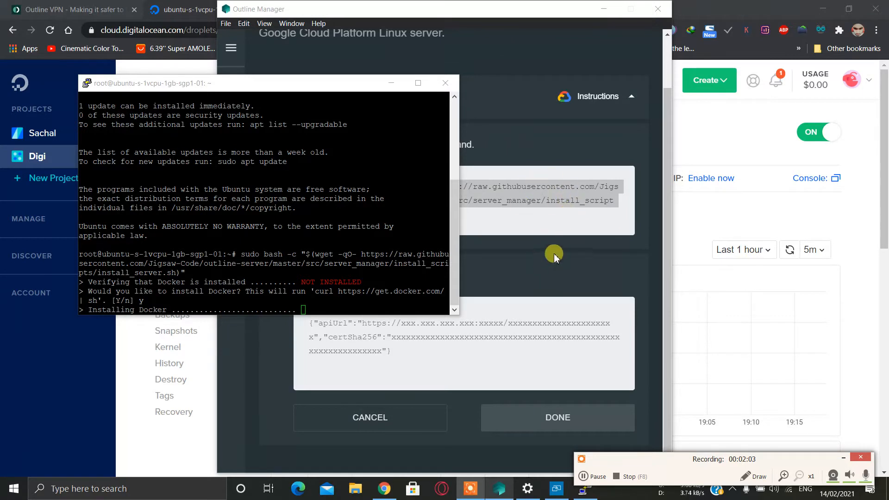
{"action": "mouse_move", "coordinate": [542, 265]}
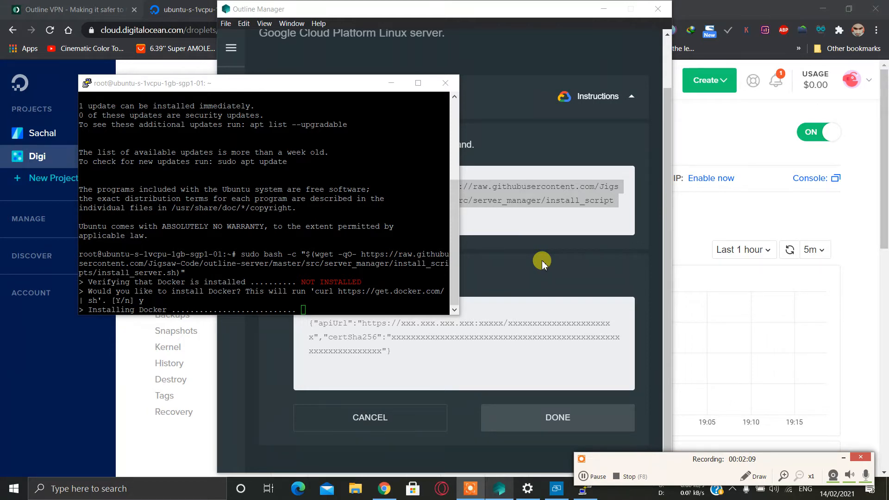
{"action": "mouse_move", "coordinate": [605, 291]}
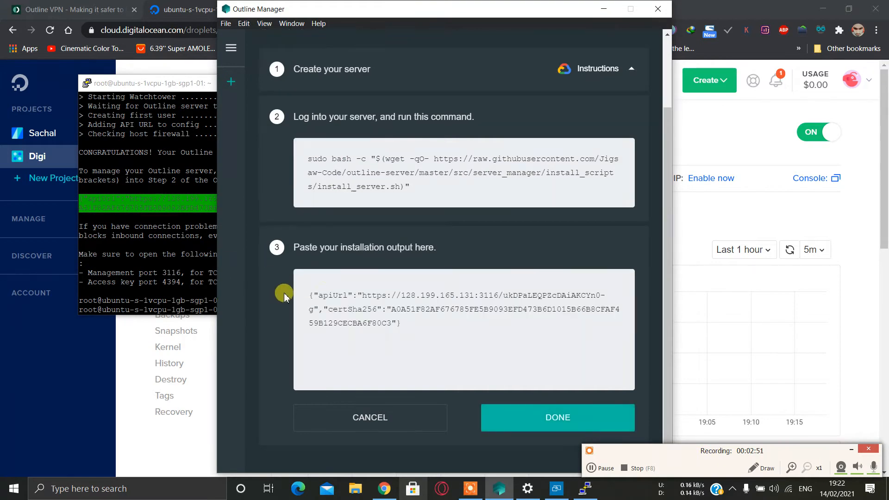
Step: Submit the pasted installation output with apiUrl and certSha256 to add the server
{"action": "left_click", "coordinate": [557, 415]}
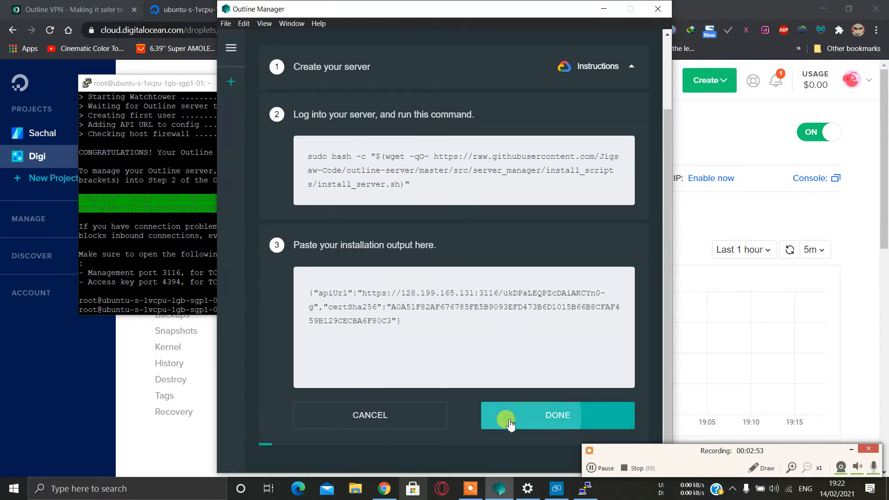
{"action": "left_click", "coordinate": [556, 415]}
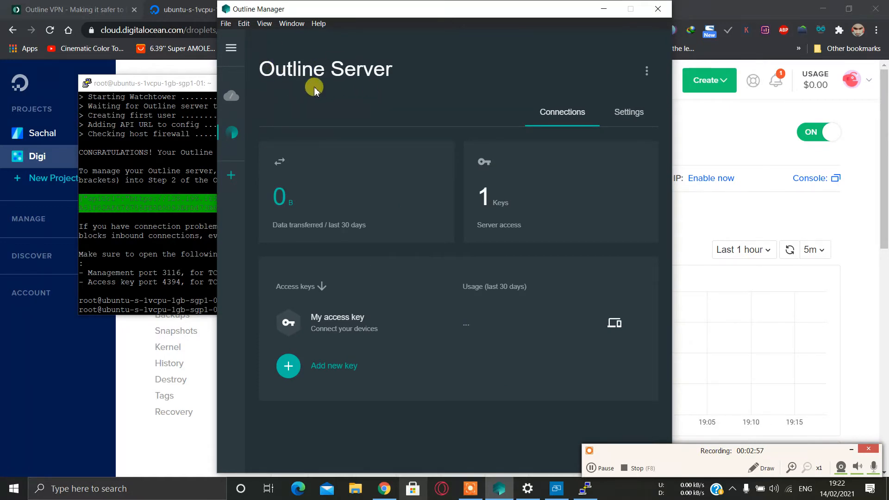
{"action": "mouse_move", "coordinate": [366, 349]}
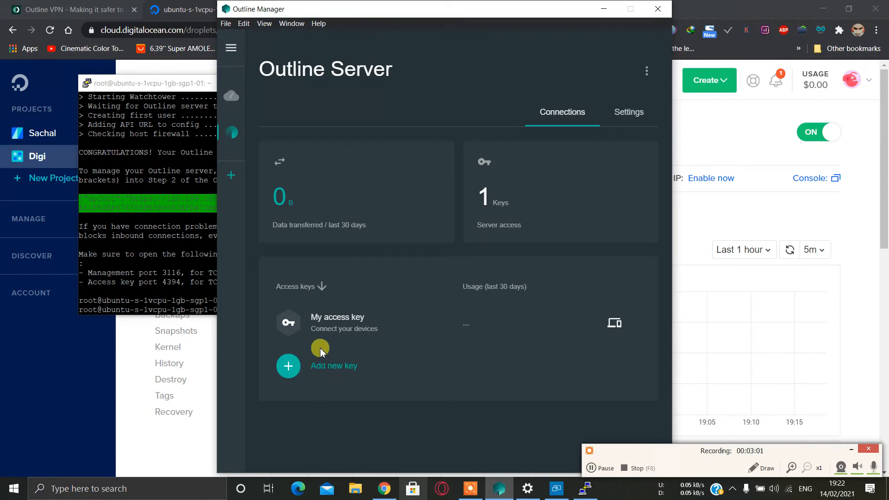
Step: Review the server settings: name Outline Server, port 4394, hostname 128.199.165.131
{"action": "left_click", "coordinate": [618, 112]}
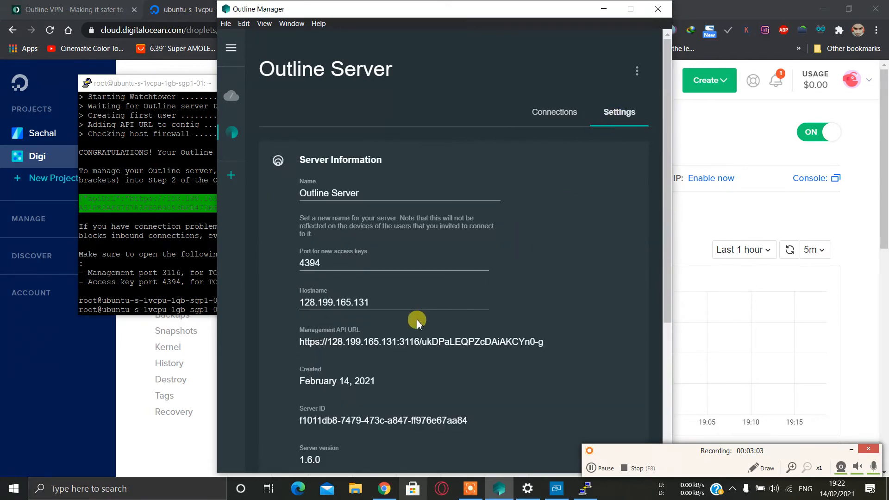
{"action": "scroll", "scroll_direction": "down", "scroll_amount": 3}
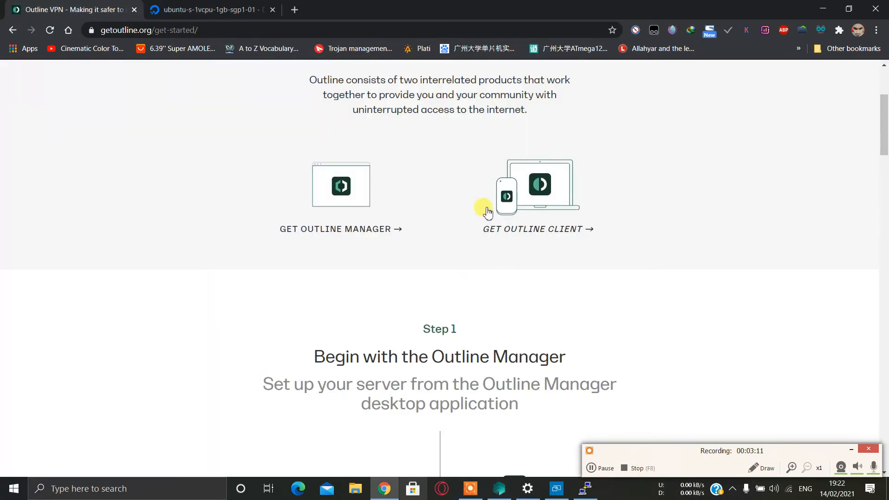
Step: Show the Outline Client download section with its platform list including Windows
{"action": "left_click", "coordinate": [537, 229]}
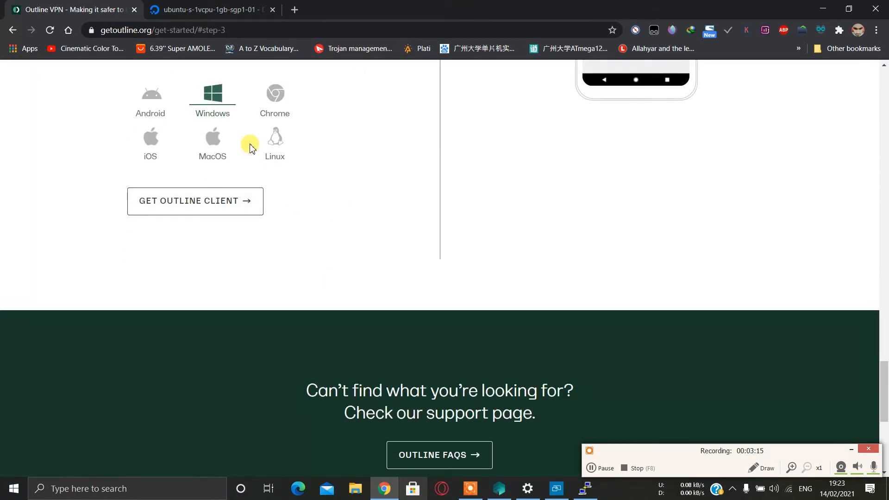
{"action": "left_click", "coordinate": [209, 9]}
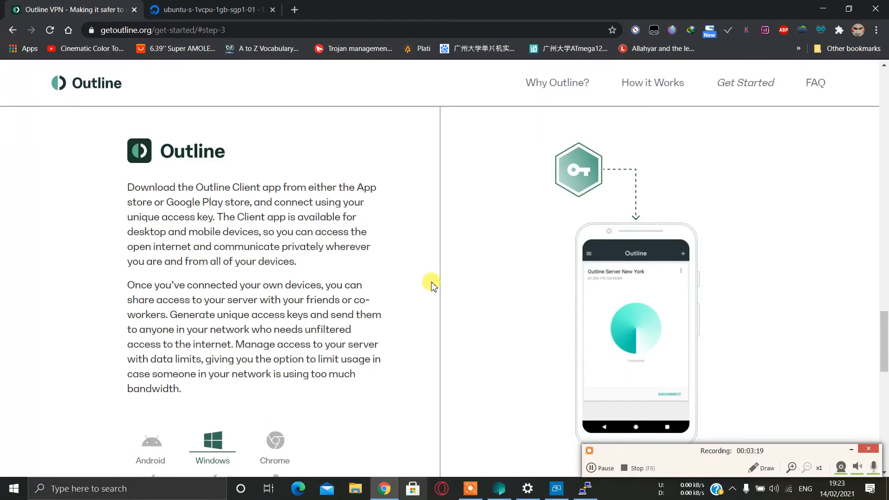
{"action": "mouse_move", "coordinate": [541, 417]}
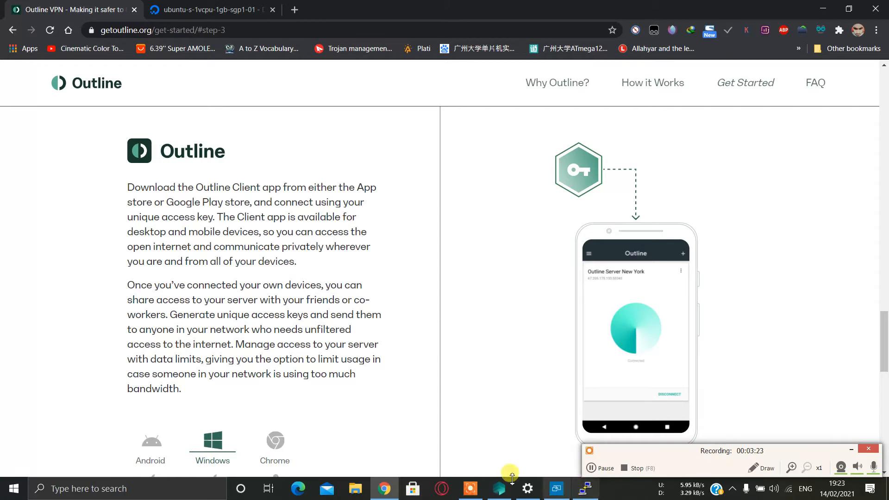
{"action": "scroll", "scroll_direction": "down", "scroll_amount": 3}
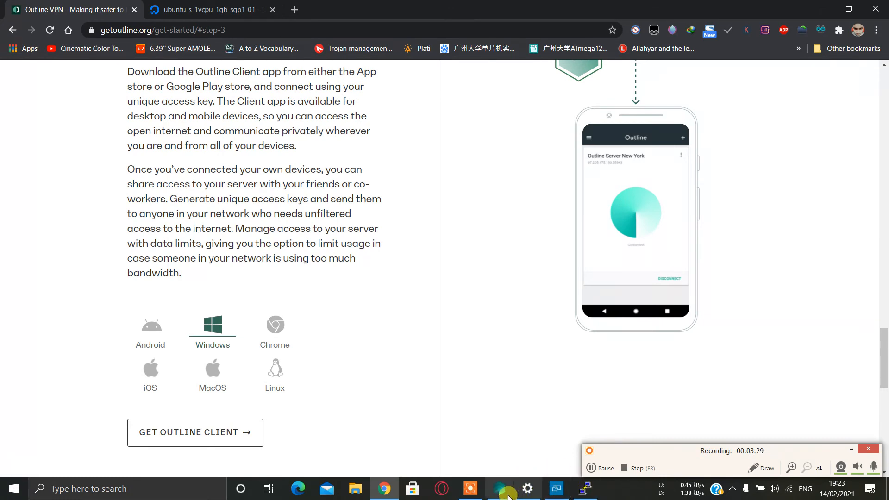
Step: Copy My access key's sharing link for connecting a different device
{"action": "left_click", "coordinate": [501, 488]}
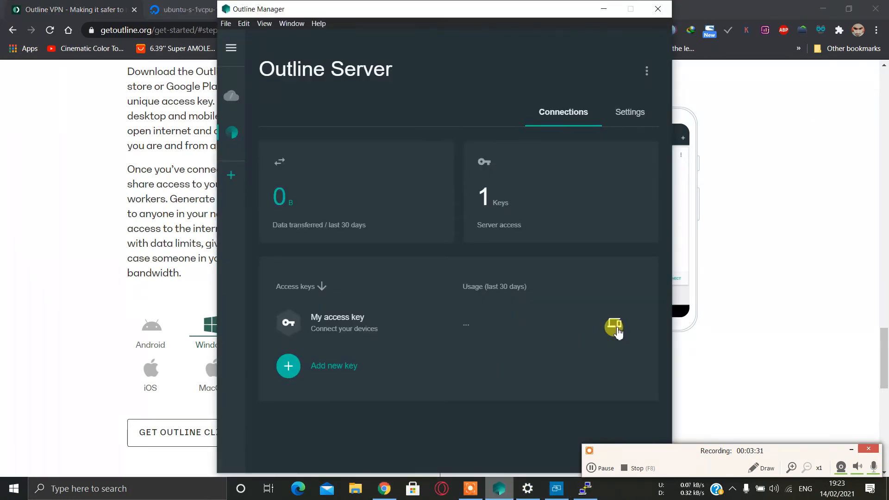
{"action": "mouse_move", "coordinate": [565, 267]}
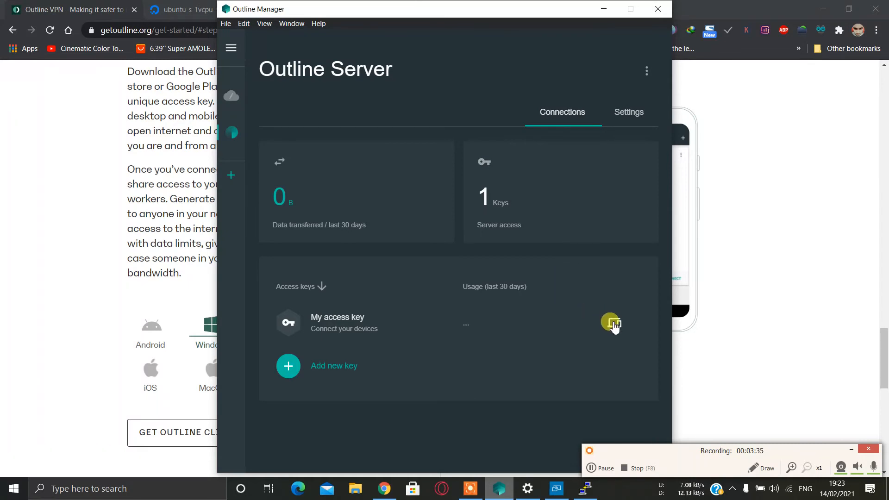
{"action": "left_click", "coordinate": [612, 324]}
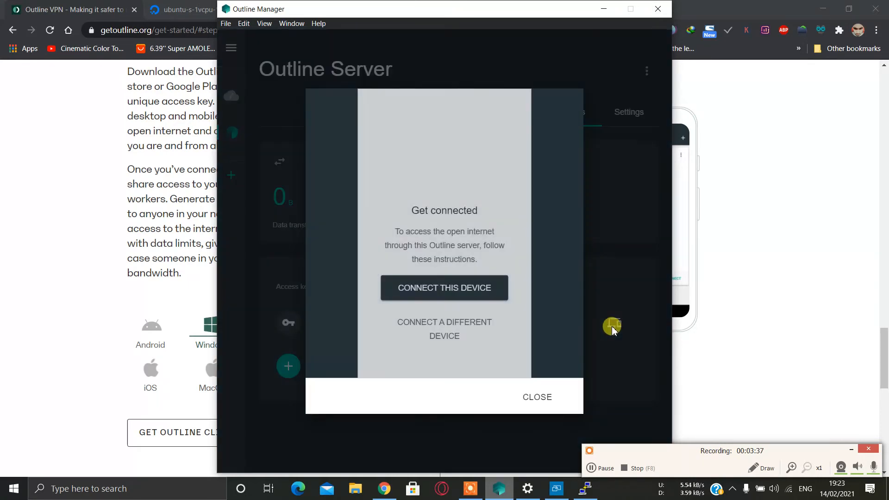
{"action": "left_click", "coordinate": [445, 329]}
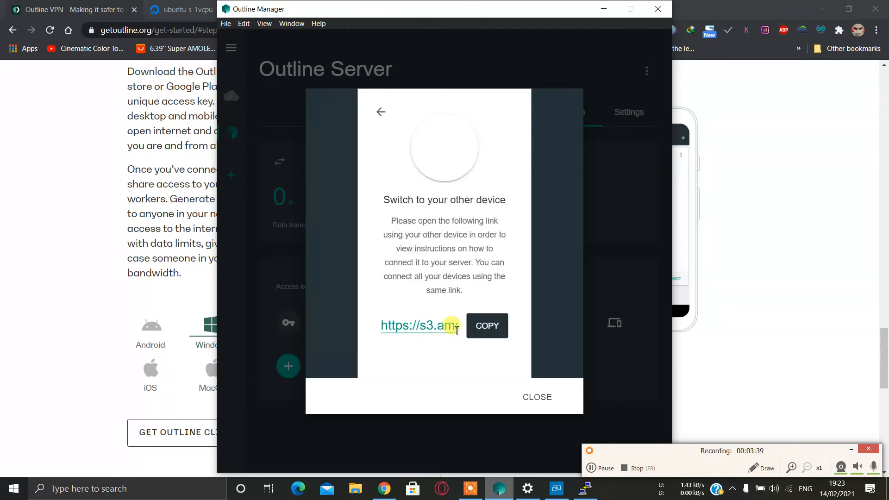
{"action": "left_click", "coordinate": [486, 325]}
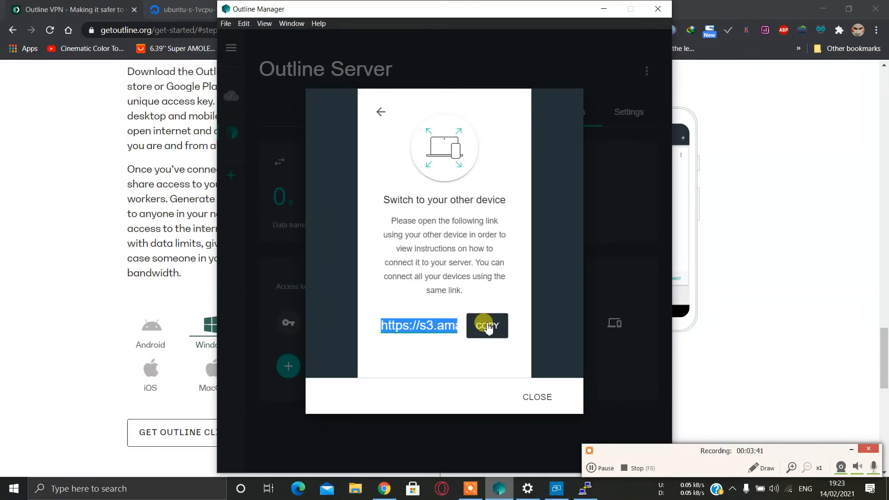
{"action": "left_click", "coordinate": [486, 325]}
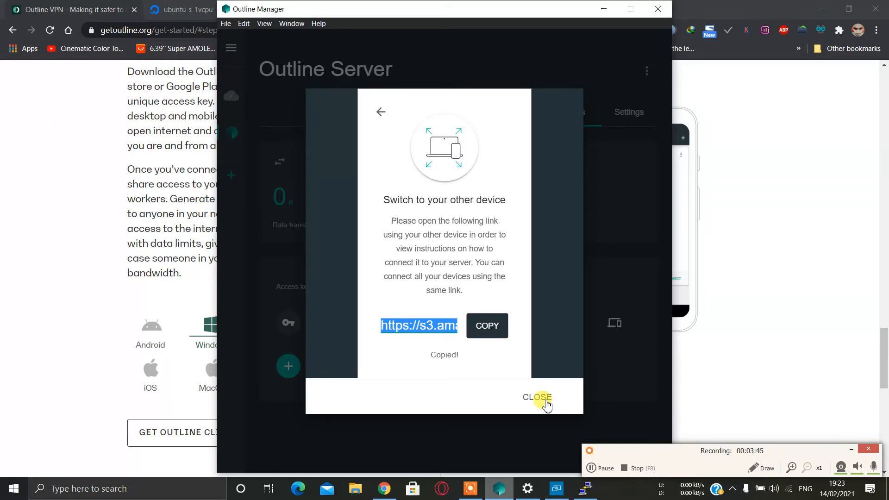
Step: Check the connect-this-computer option and close the connection dialog
{"action": "left_click", "coordinate": [381, 111]}
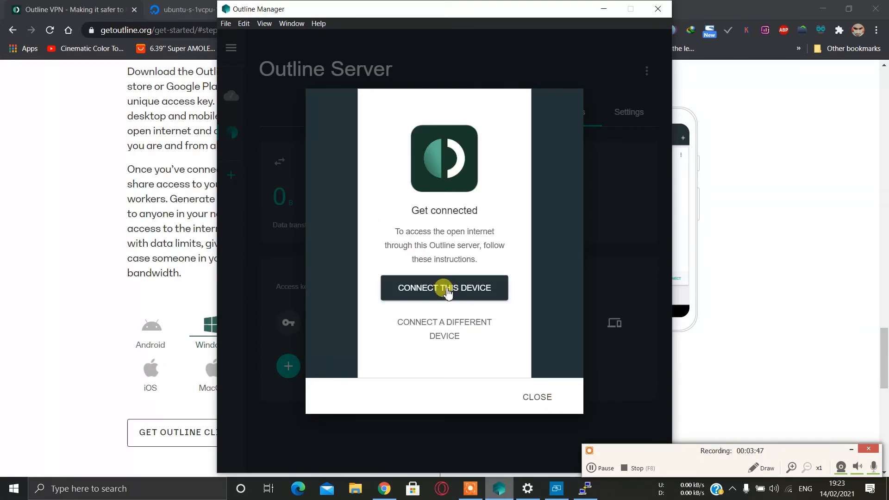
{"action": "left_click", "coordinate": [445, 287]}
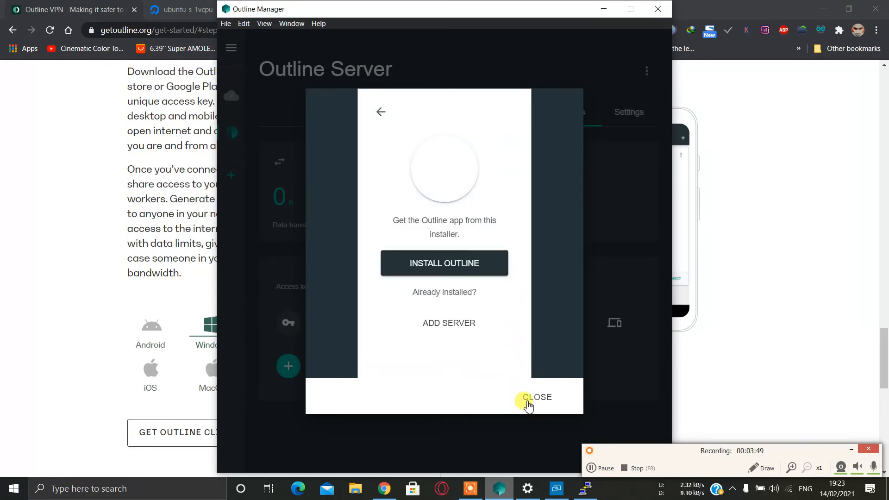
{"action": "left_click", "coordinate": [536, 398]}
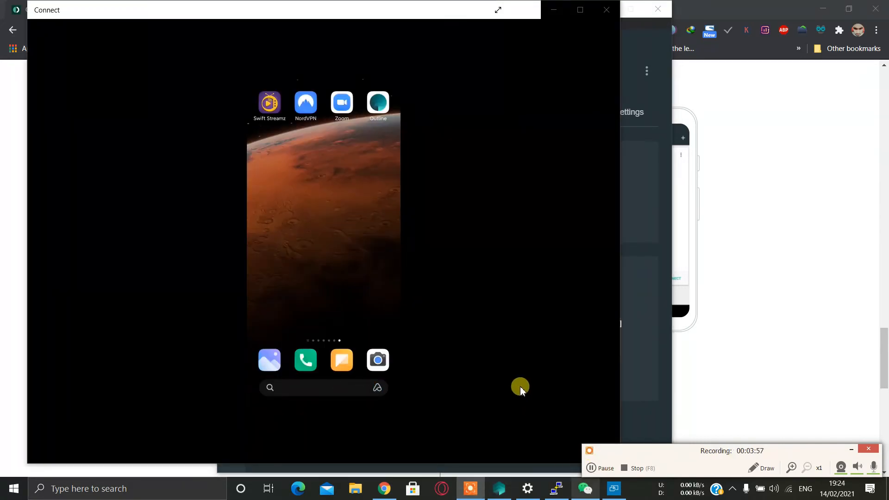
{"action": "mouse_move", "coordinate": [484, 326]}
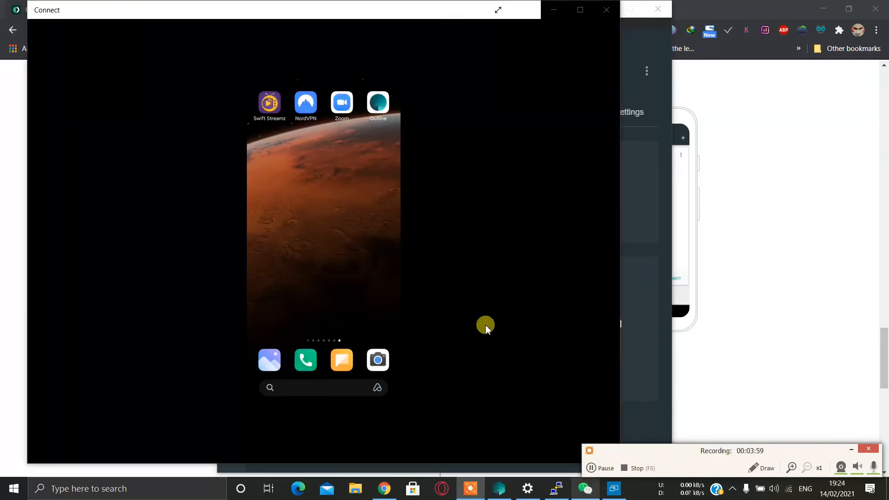
Step: In the phone's Outline app, add Outline Server from the detected access key and connect
{"action": "left_click", "coordinate": [378, 103]}
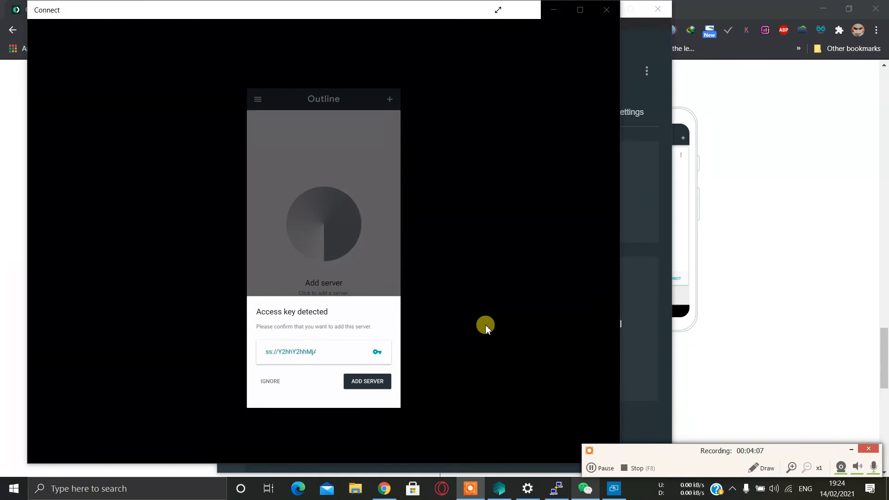
{"action": "left_click", "coordinate": [367, 381]}
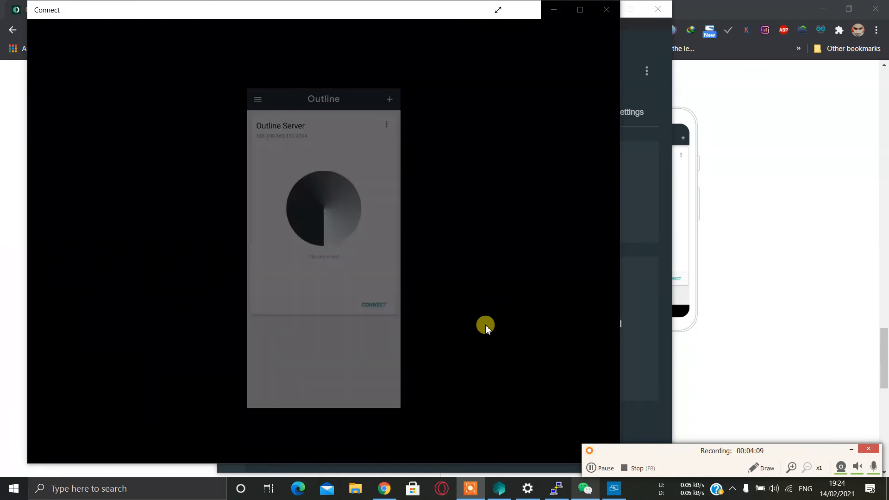
{"action": "left_click", "coordinate": [373, 304]}
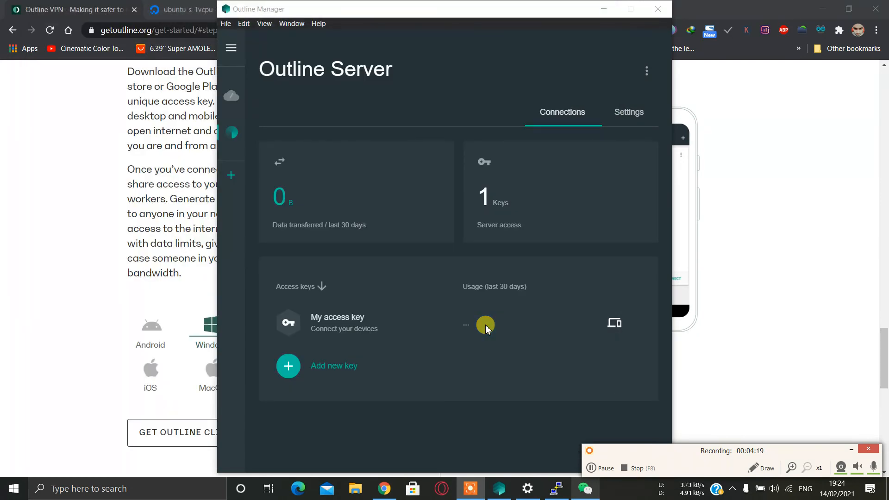
Step: Launch the Connect app from Projecting to this PC so the PC can receive the phone's screen
{"action": "left_click", "coordinate": [527, 488]}
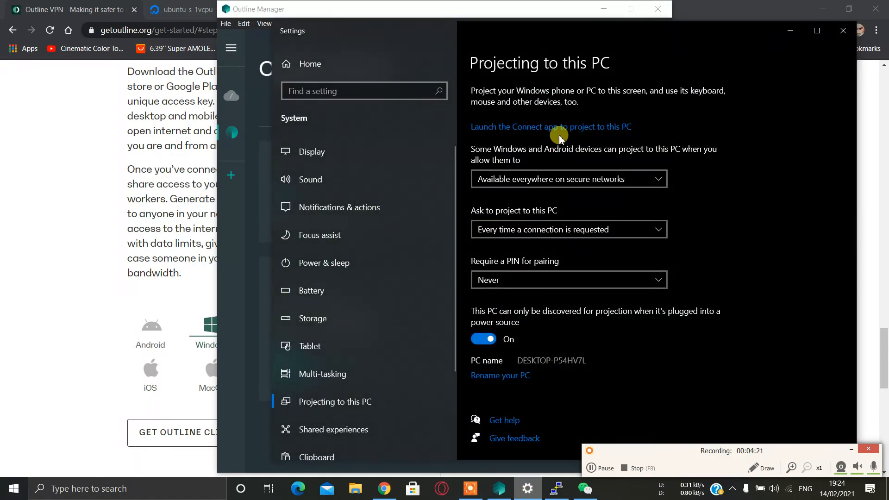
{"action": "left_click", "coordinate": [551, 127]}
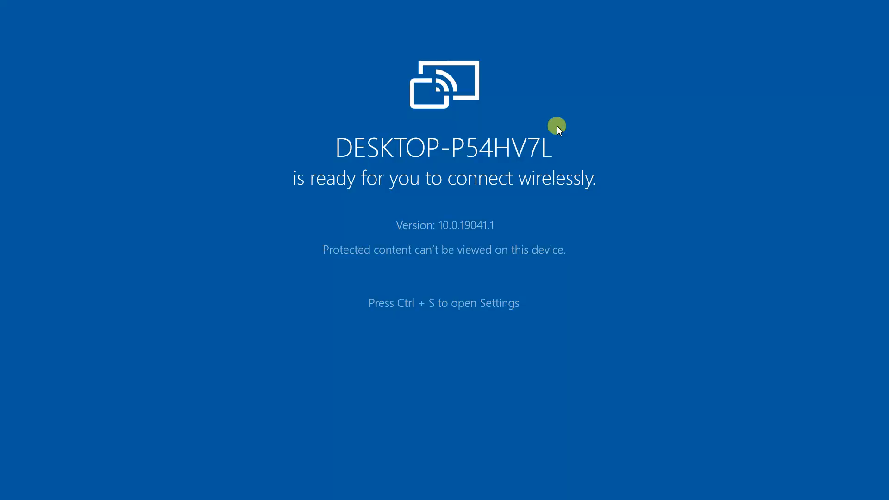
{"action": "mouse_move", "coordinate": [557, 131]}
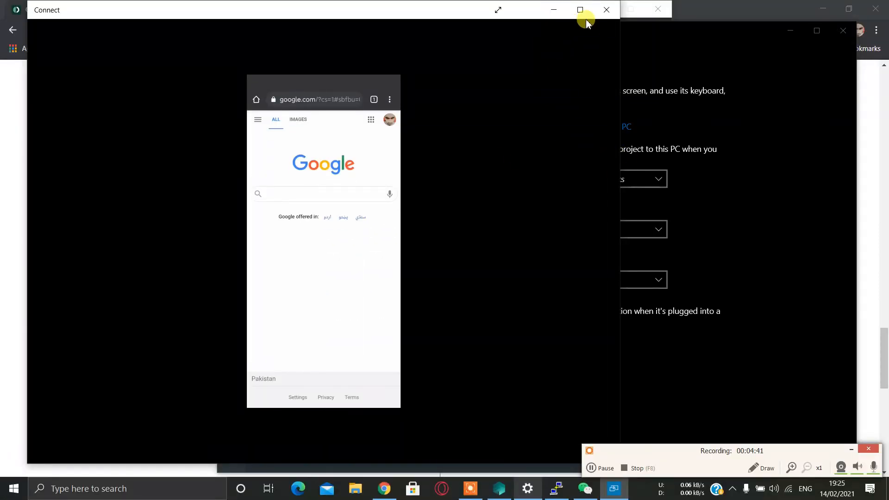
{"action": "mouse_move", "coordinate": [572, 30]}
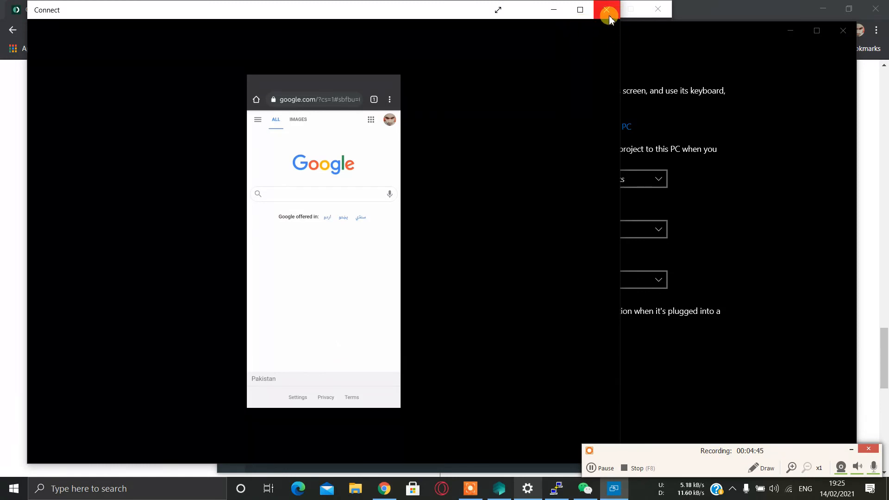
{"action": "mouse_move", "coordinate": [606, 10]}
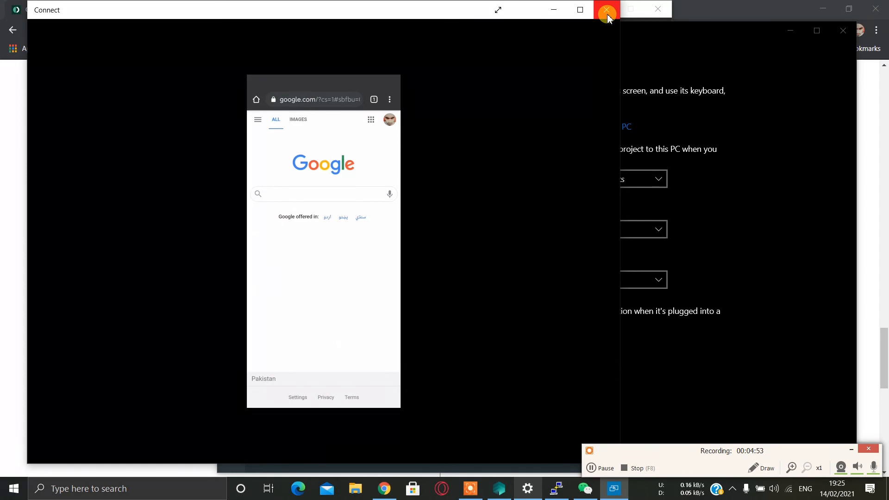
Step: Close the Connect window after the phone's mirrored Google page appears
{"action": "left_click", "coordinate": [605, 9]}
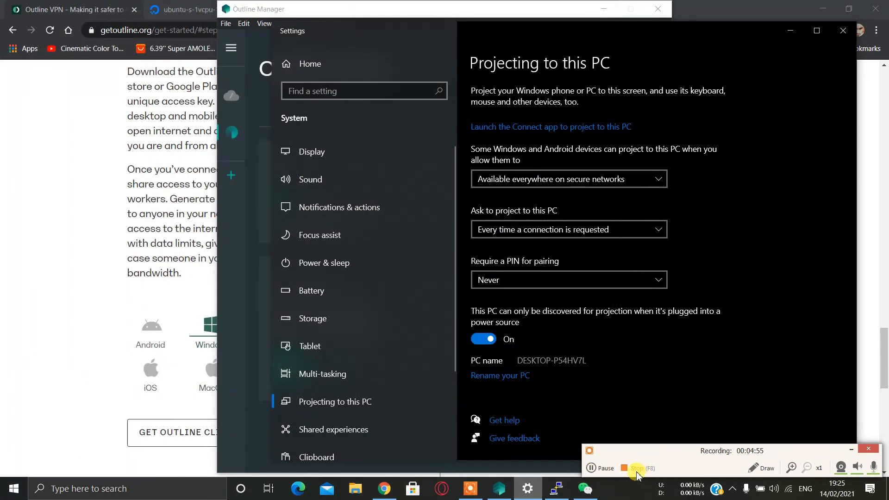